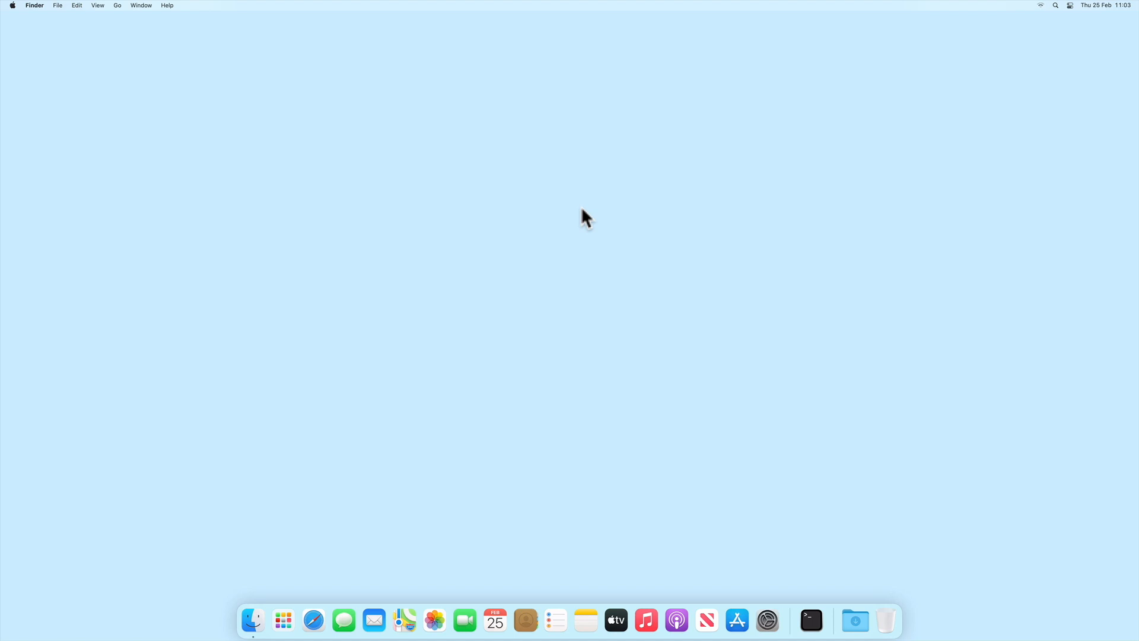
Step: Shut down the Mac from the Apple menu and confirm the shutdown
left_click(12, 6)
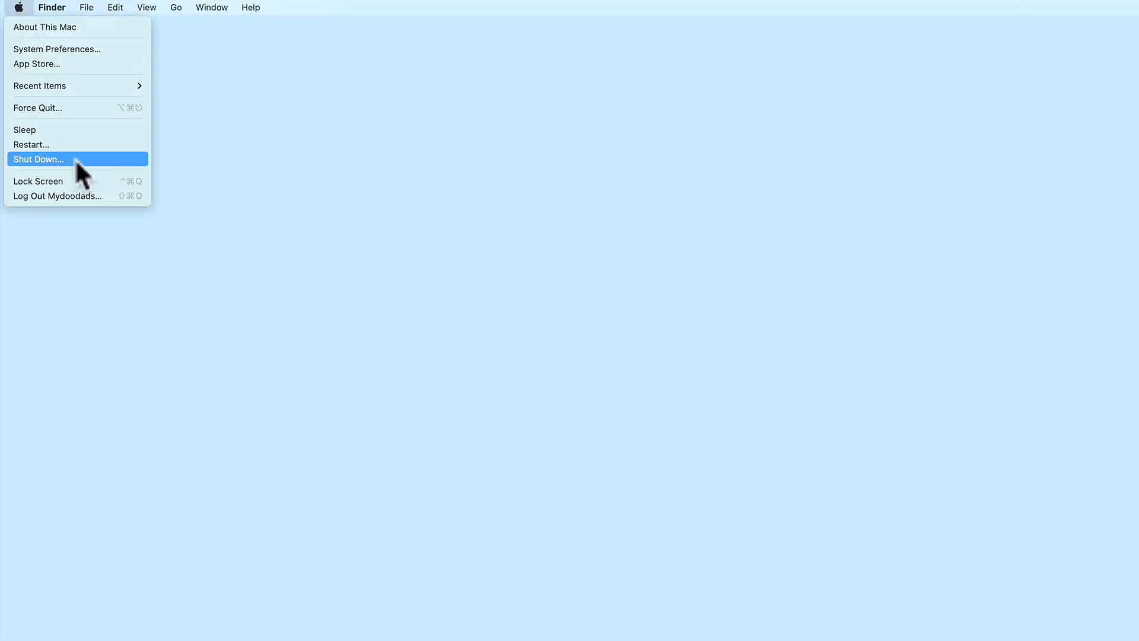
left_click(38, 159)
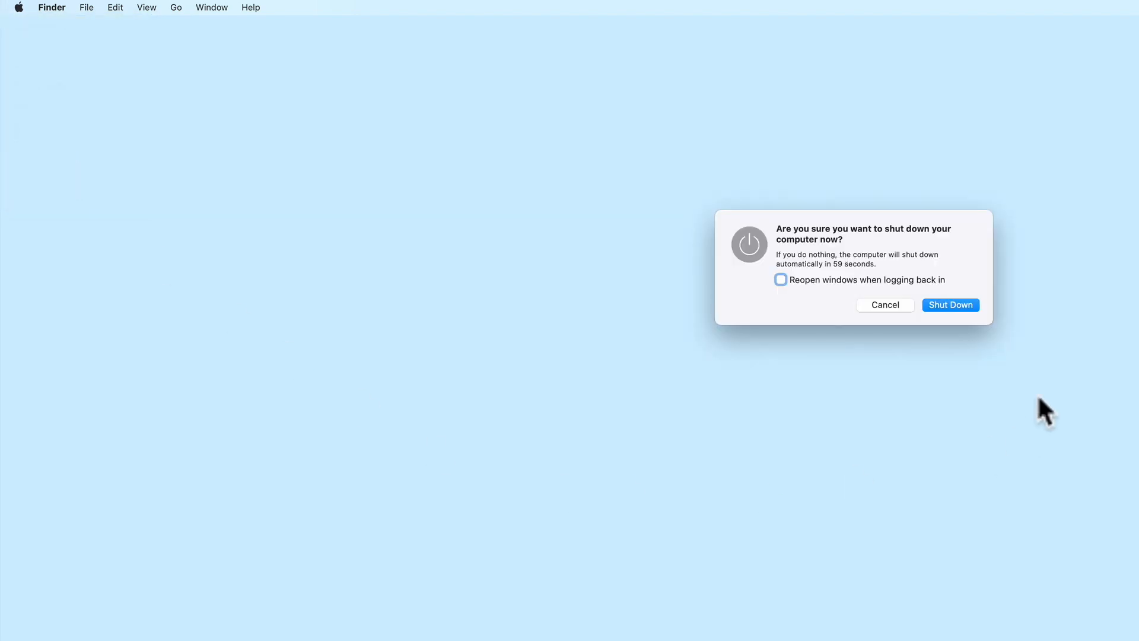
left_click(950, 305)
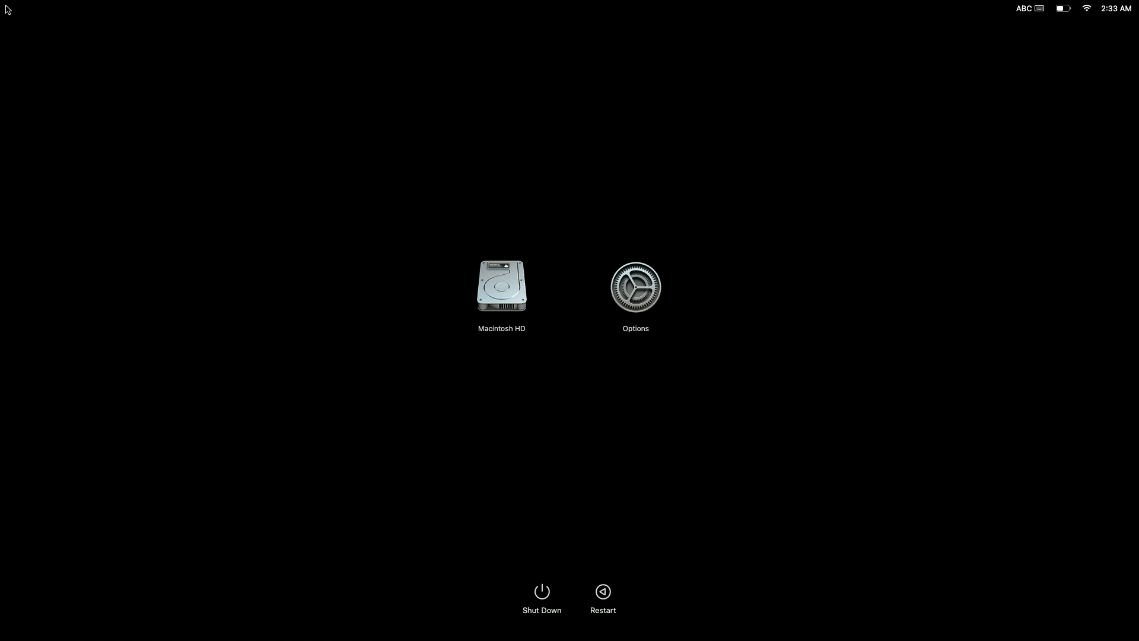
mouse_move(119, 7)
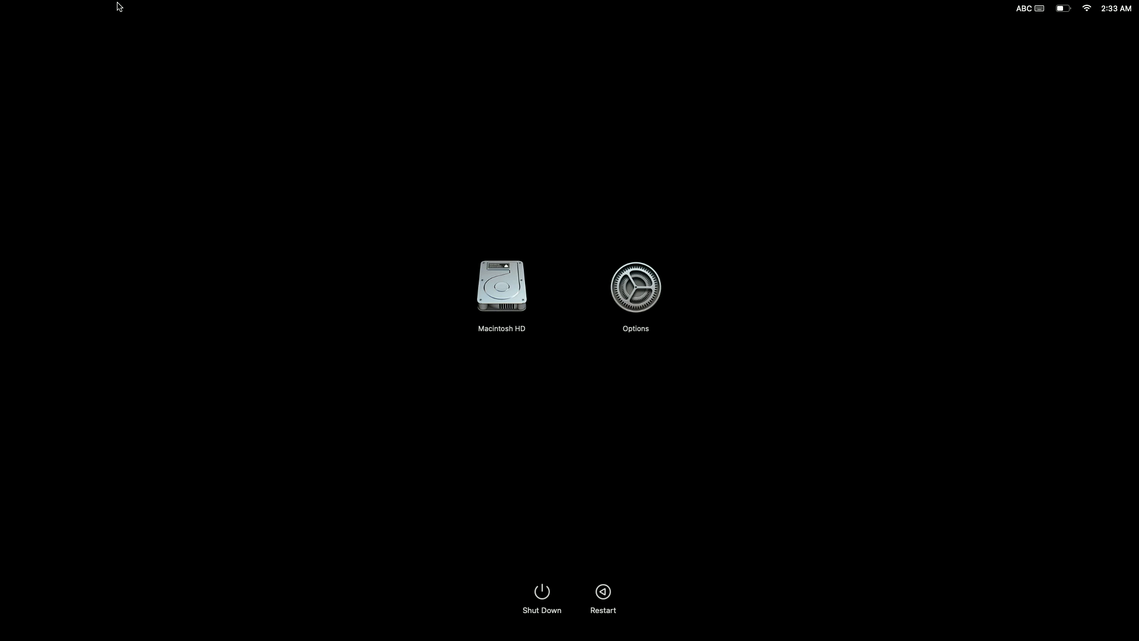
mouse_move(506, 290)
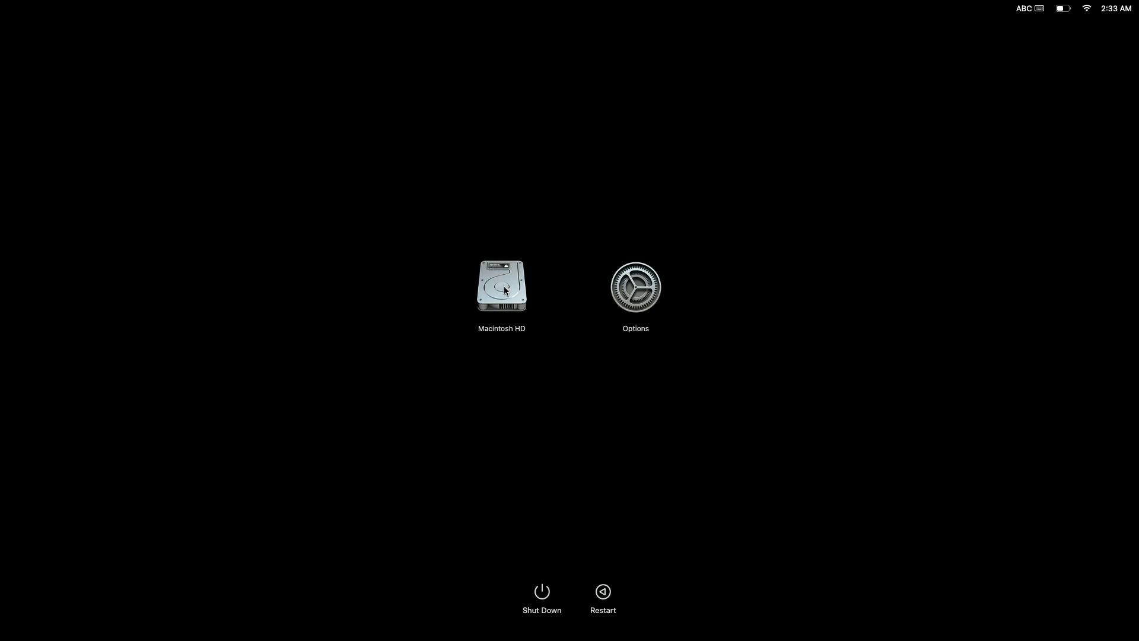
Step: Select Macintosh HD as the startup disk and continue in Safe Mode
left_click(501, 286)
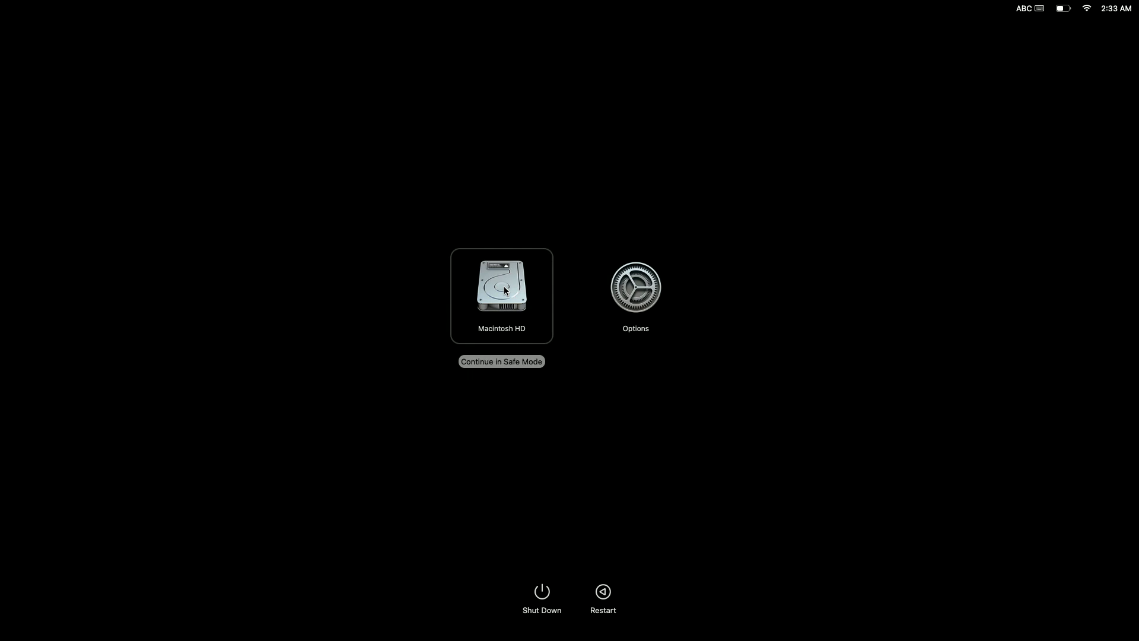
mouse_move(520, 319)
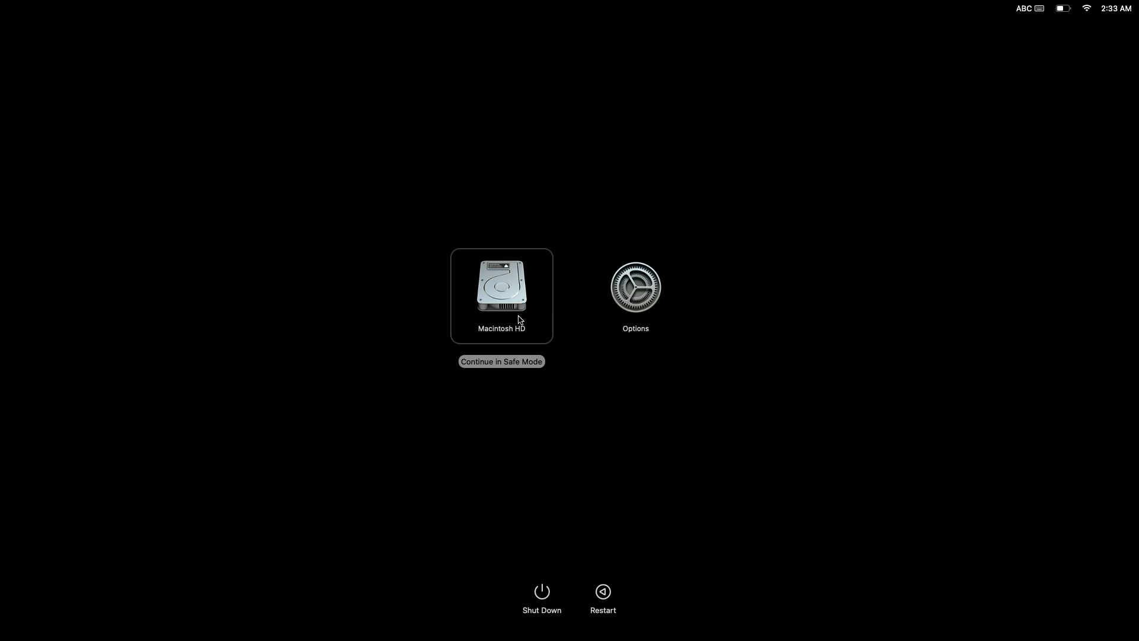
left_click(501, 361)
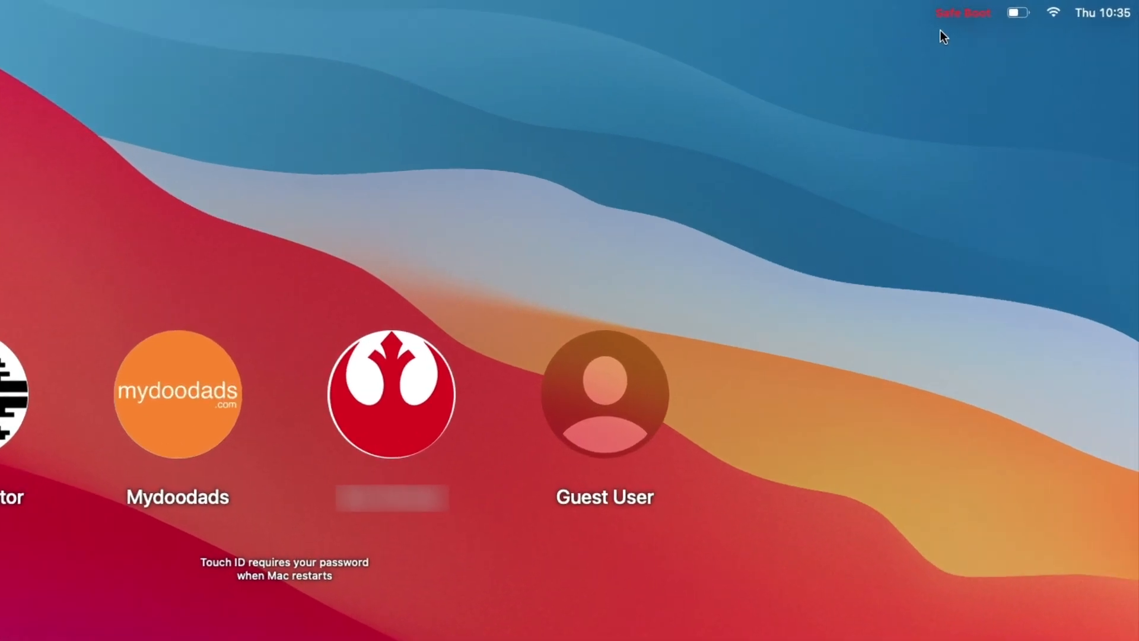
mouse_move(970, 31)
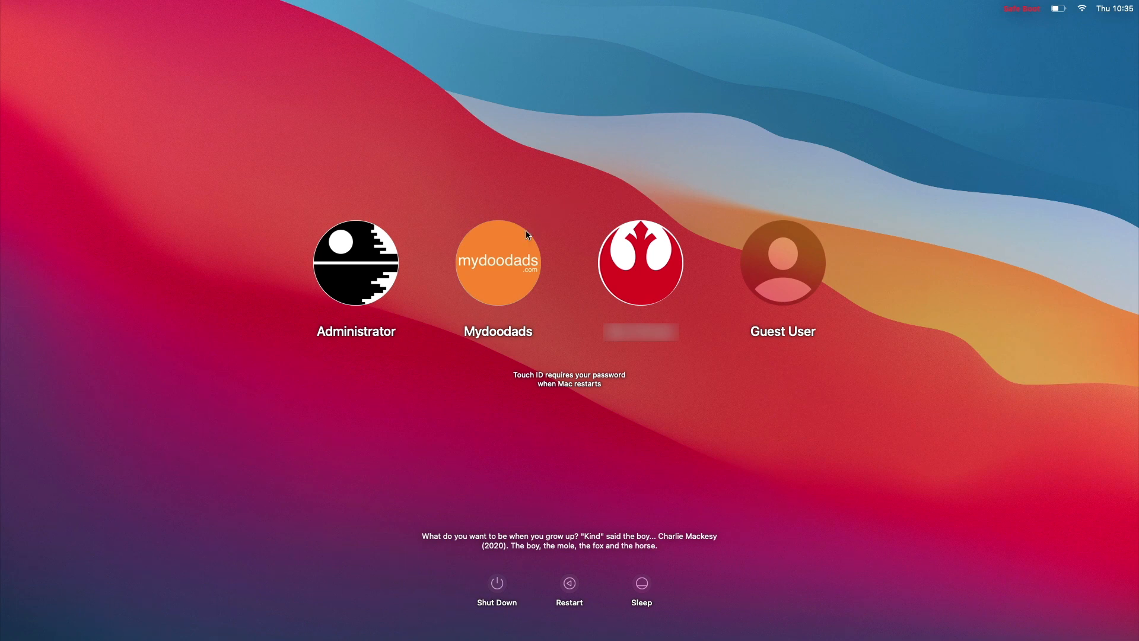
Step: Log in to the Mydoodads account with its password under Safe Boot
left_click(497, 264)
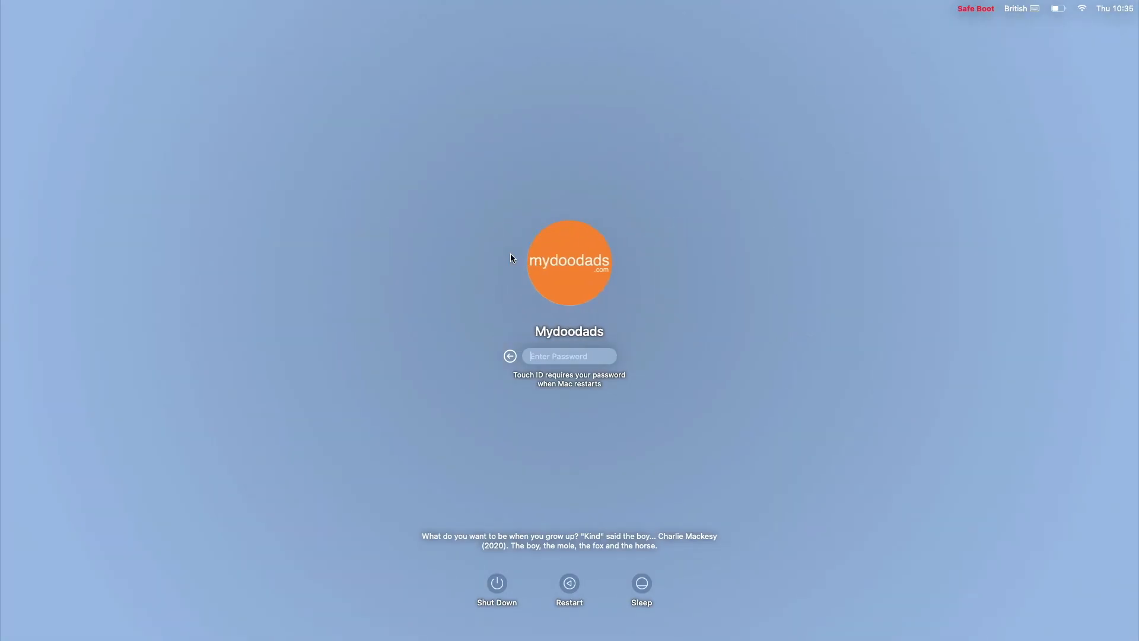
type("password")
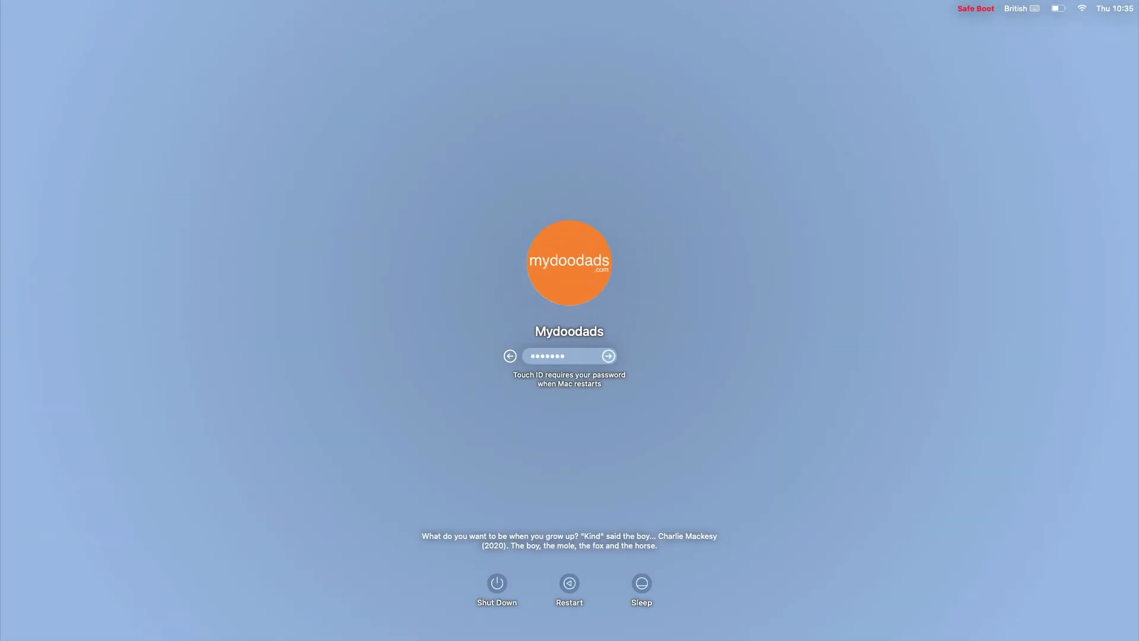
left_click(608, 355)
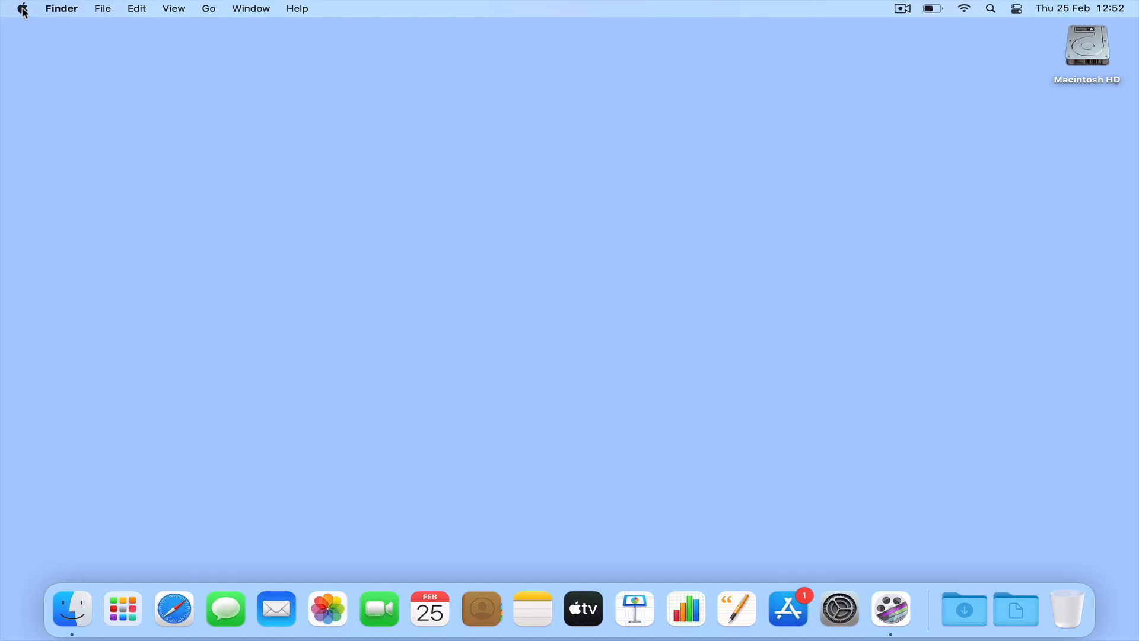
Step: Show About This Mac and launch the full System Report
left_click(23, 8)
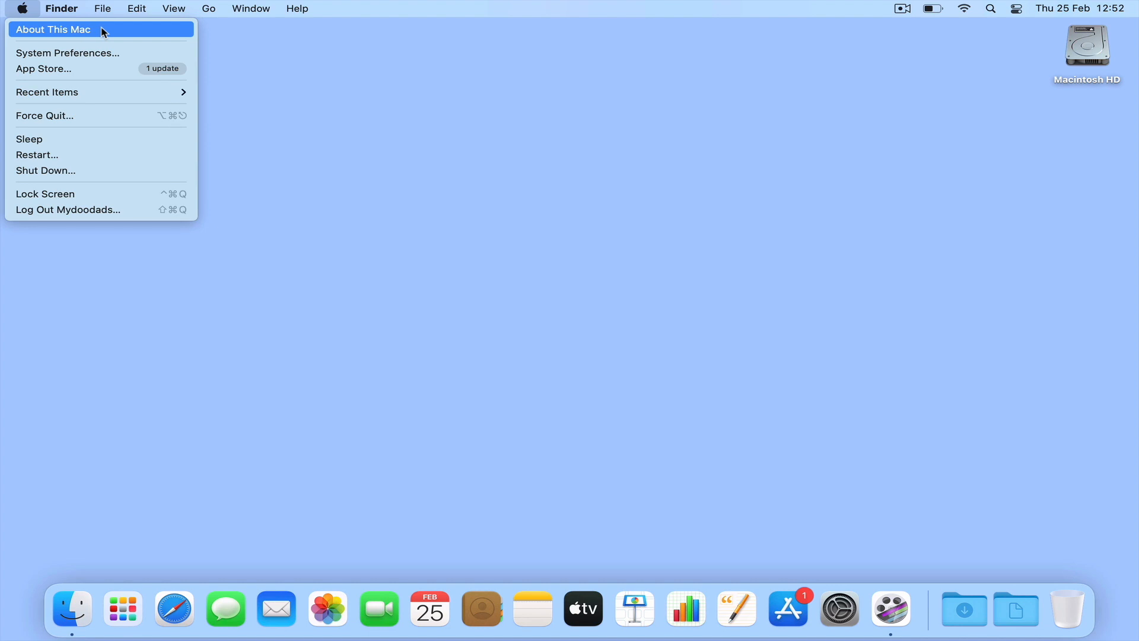
left_click(52, 28)
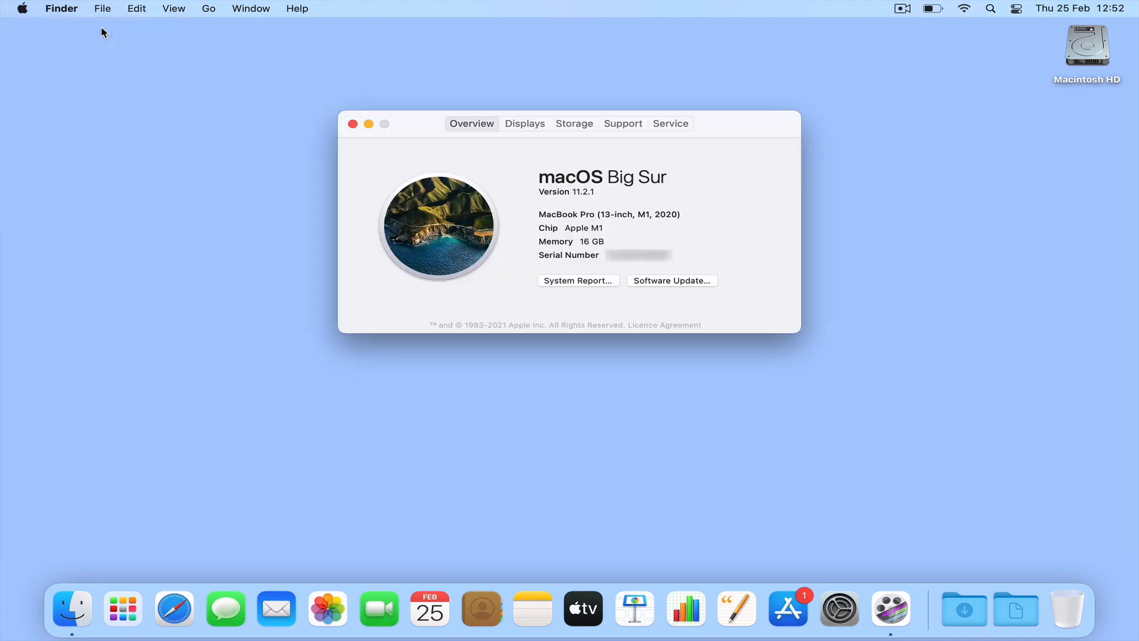
mouse_move(594, 268)
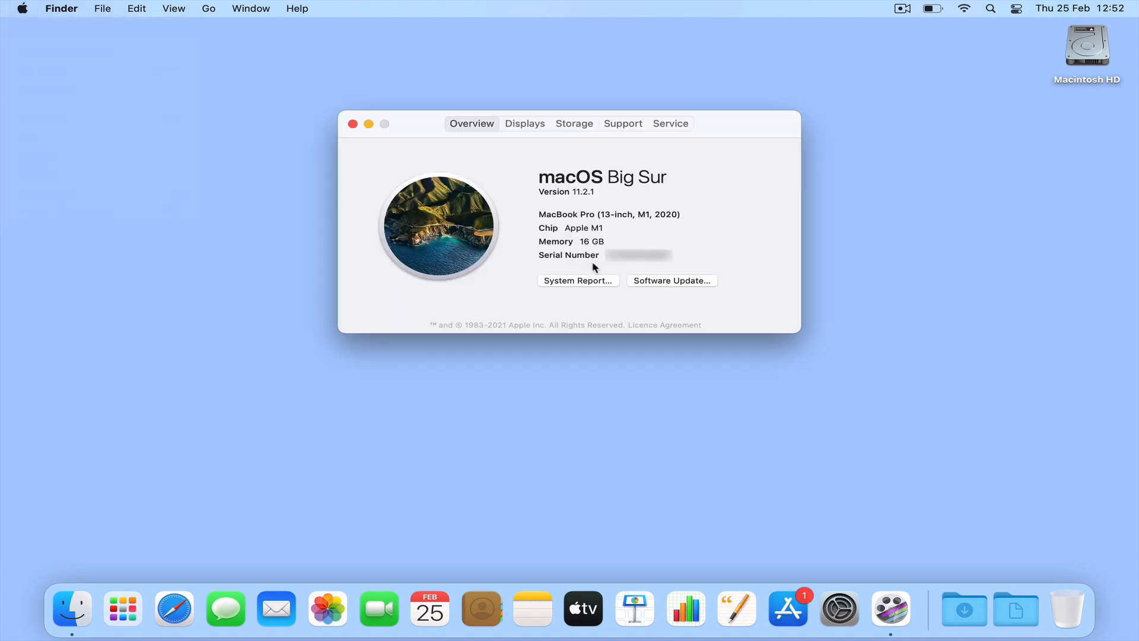
left_click(578, 280)
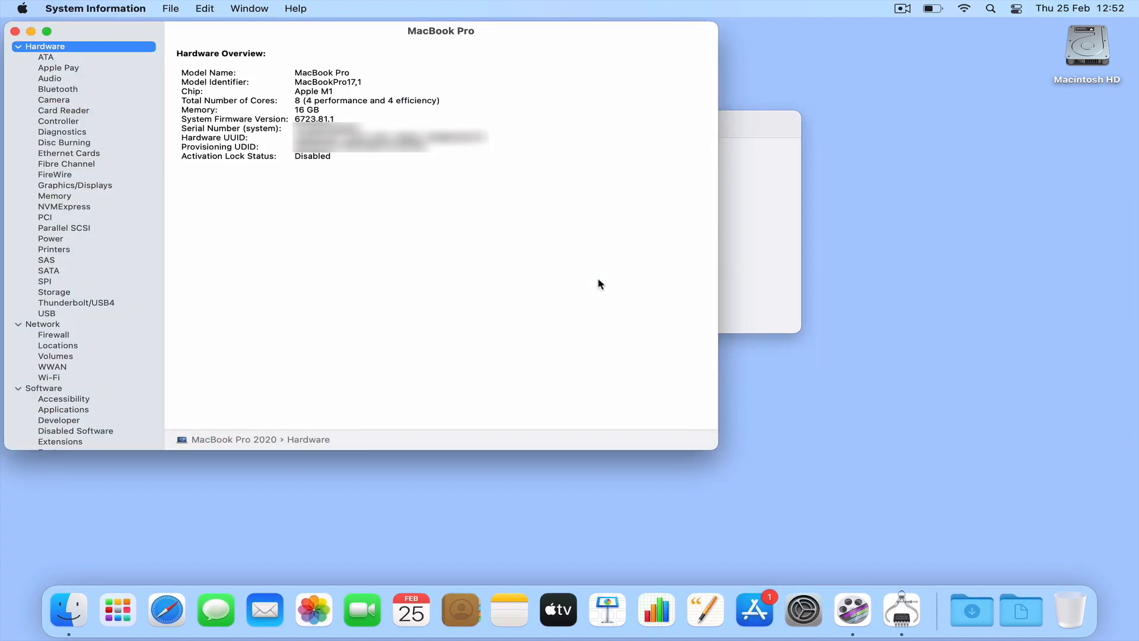
mouse_move(153, 341)
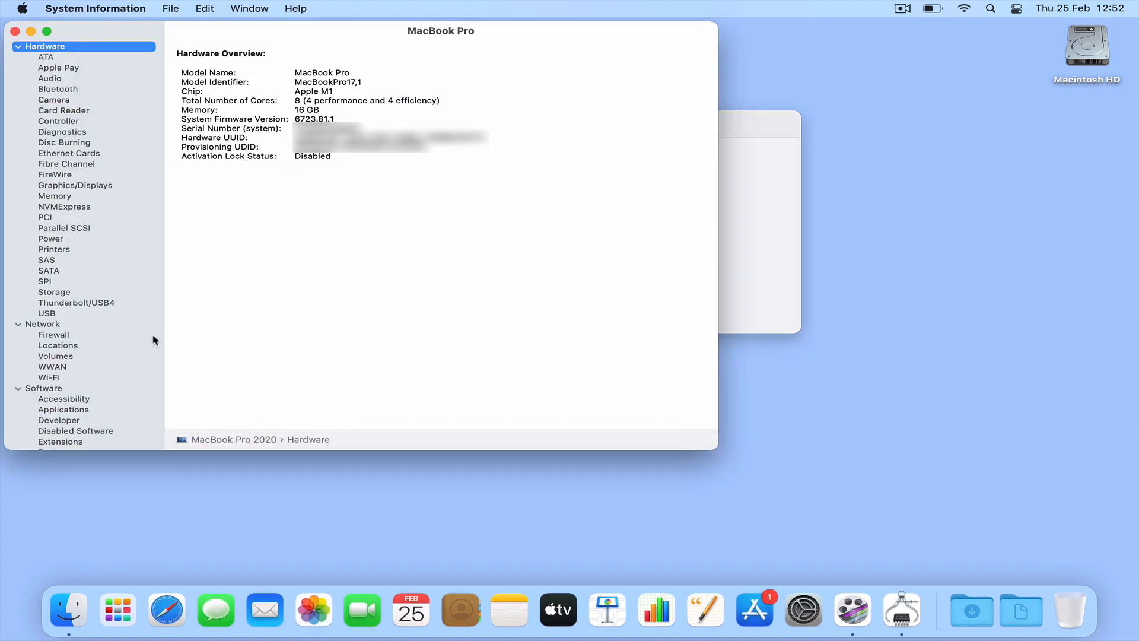
Step: View the Software overview showing Boot Mode: Safe, then close the windows
left_click(44, 388)
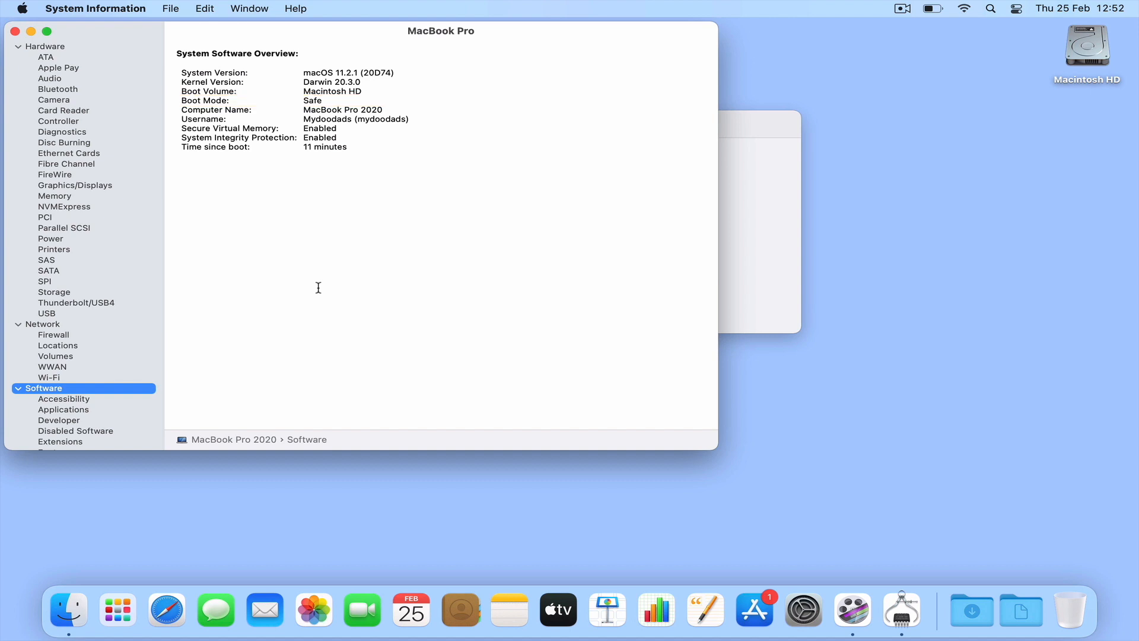
mouse_move(33, 95)
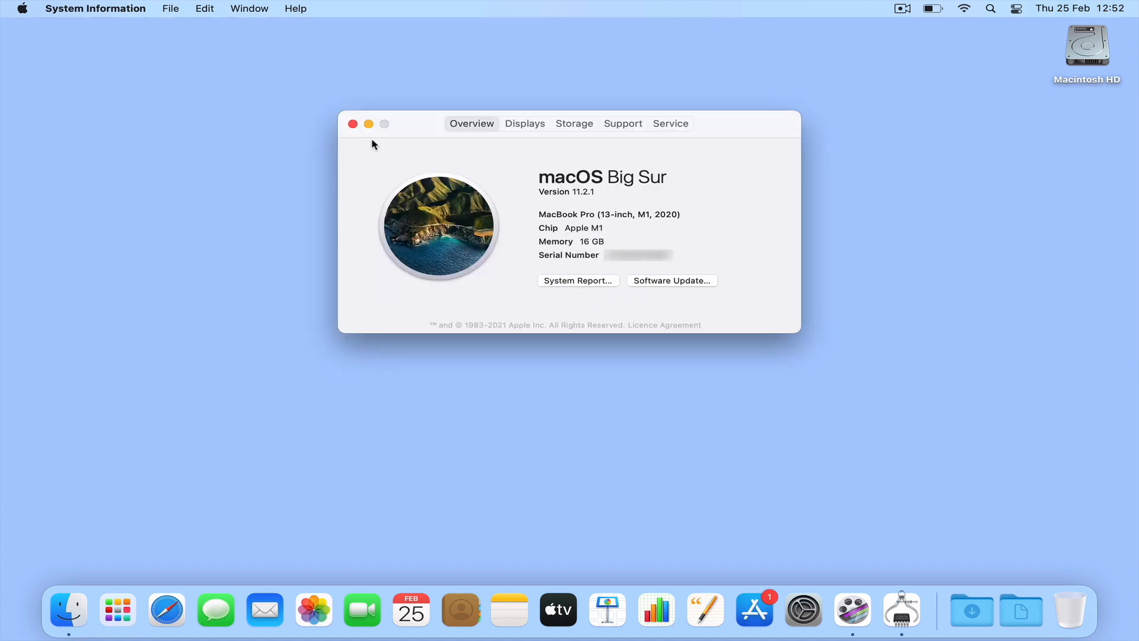
left_click(354, 123)
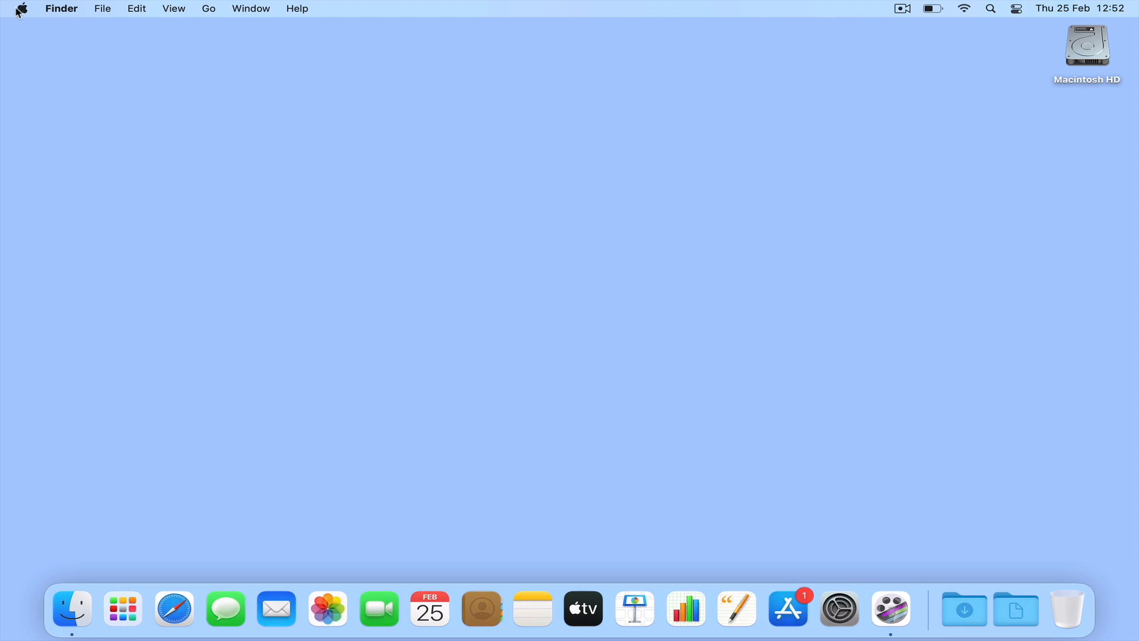
Step: Restart the Mac from the Apple menu and confirm the restart
left_click(22, 9)
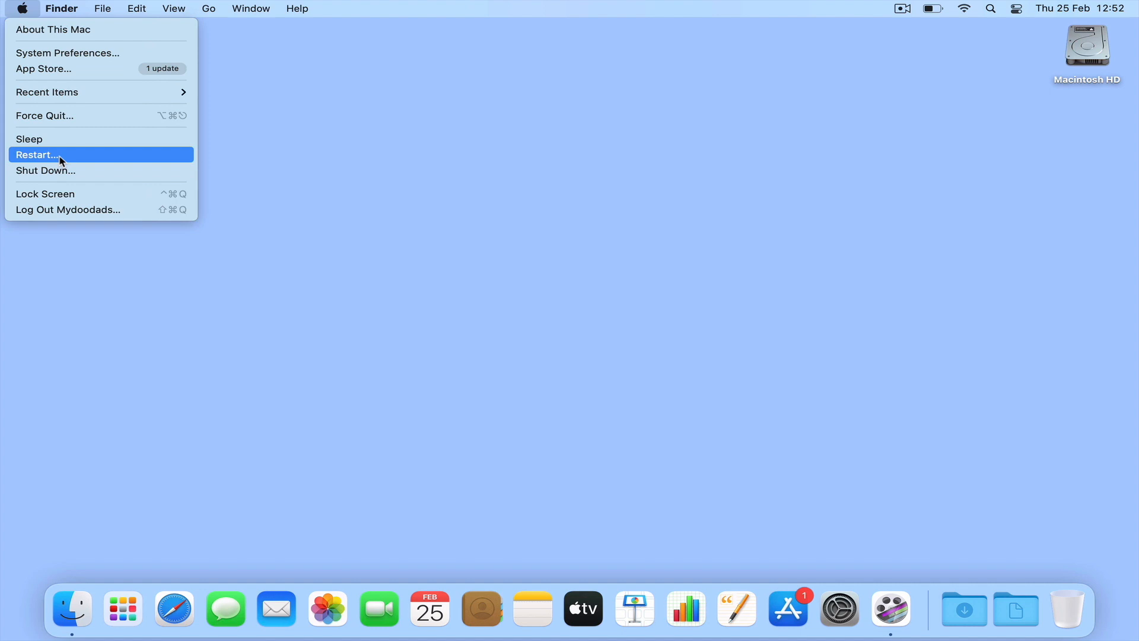
left_click(38, 154)
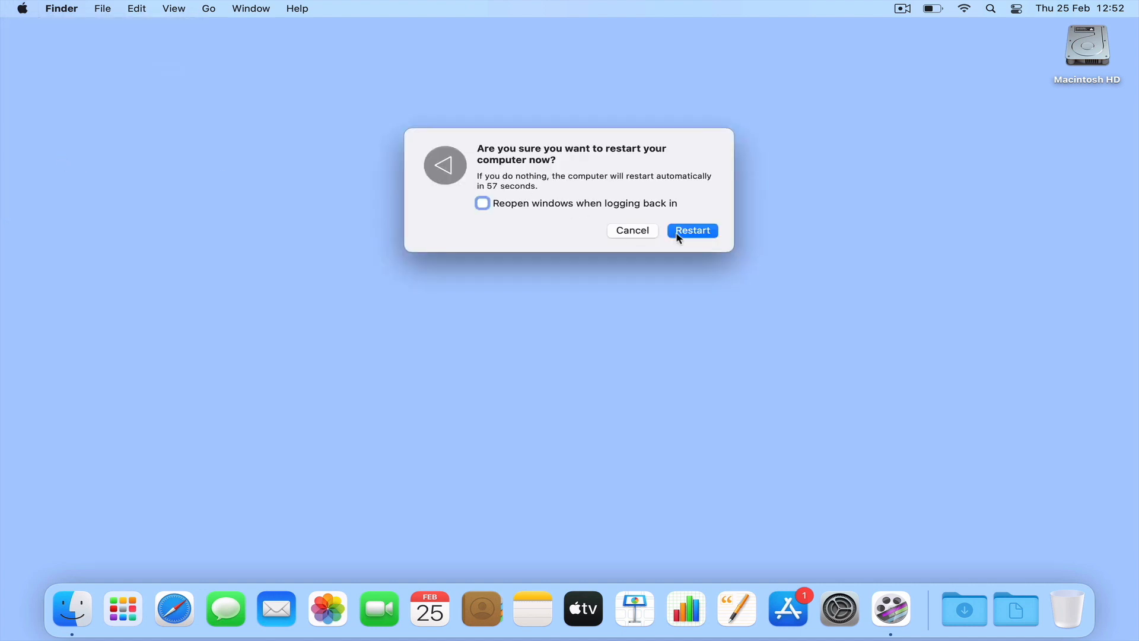
left_click(691, 230)
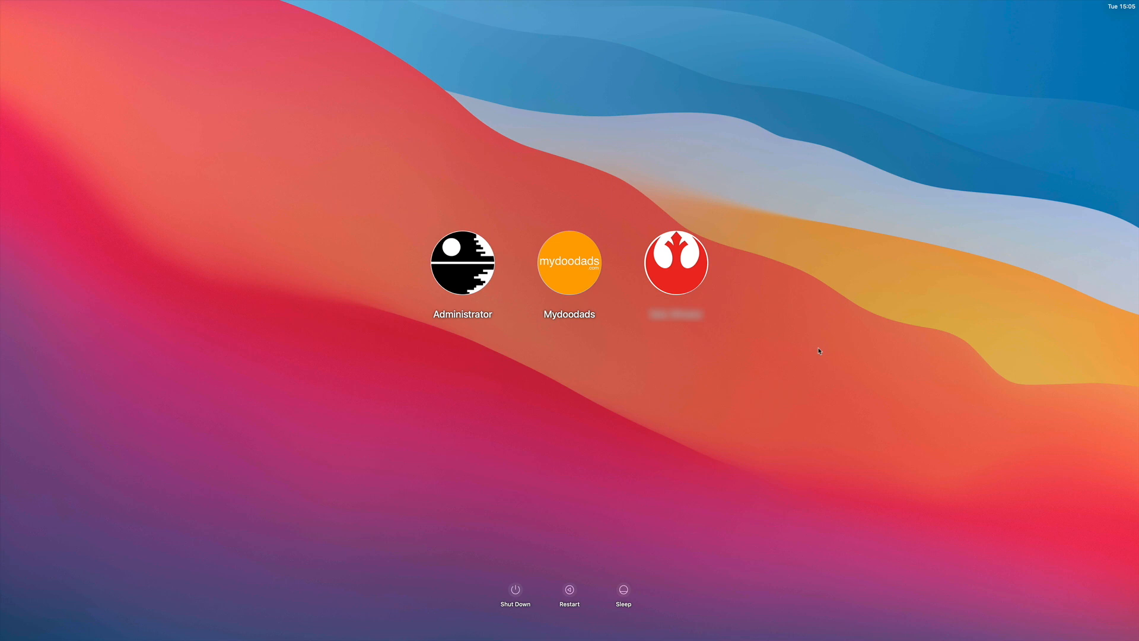